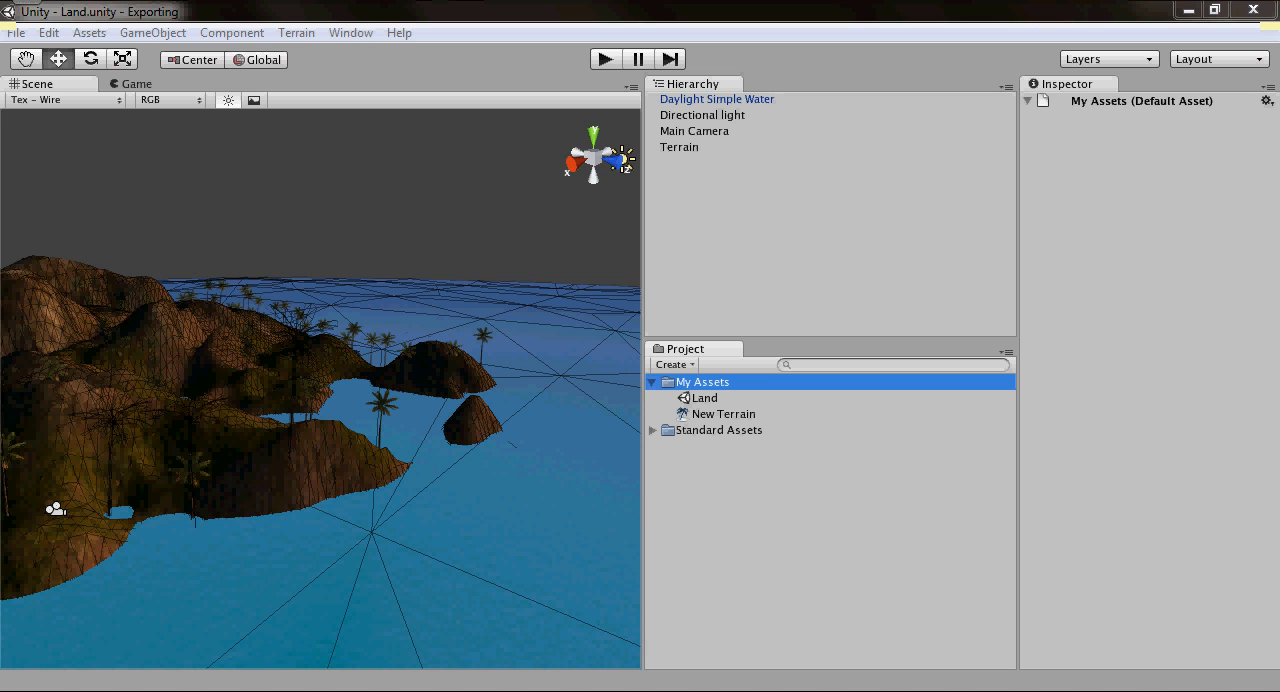
{"action": "mouse_move", "coordinate": [618, 361]}
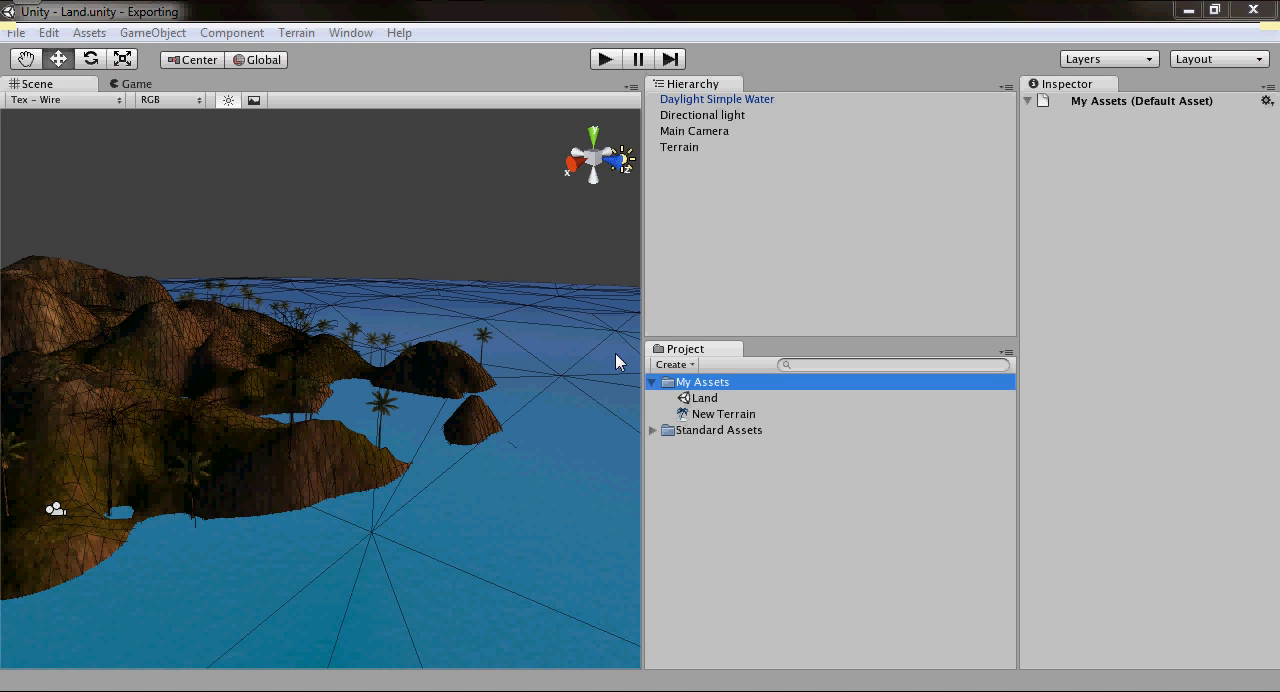
{"action": "mouse_move", "coordinate": [278, 394]}
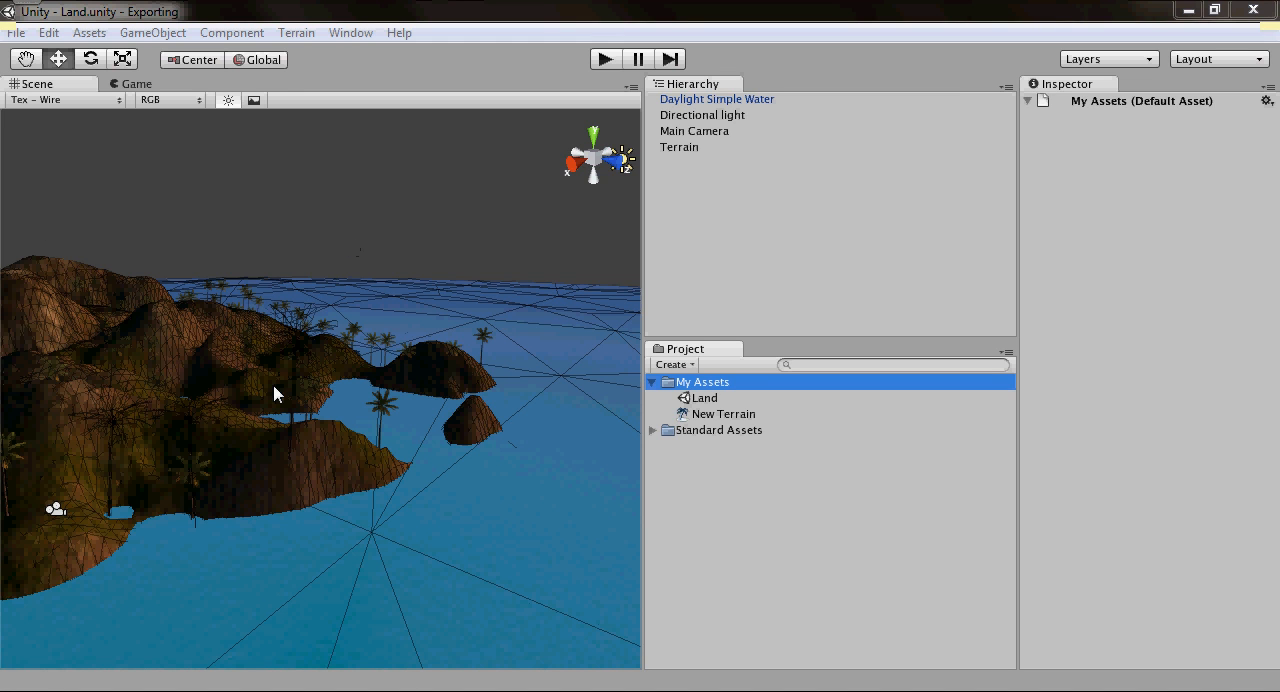
{"action": "mouse_move", "coordinate": [85, 272]}
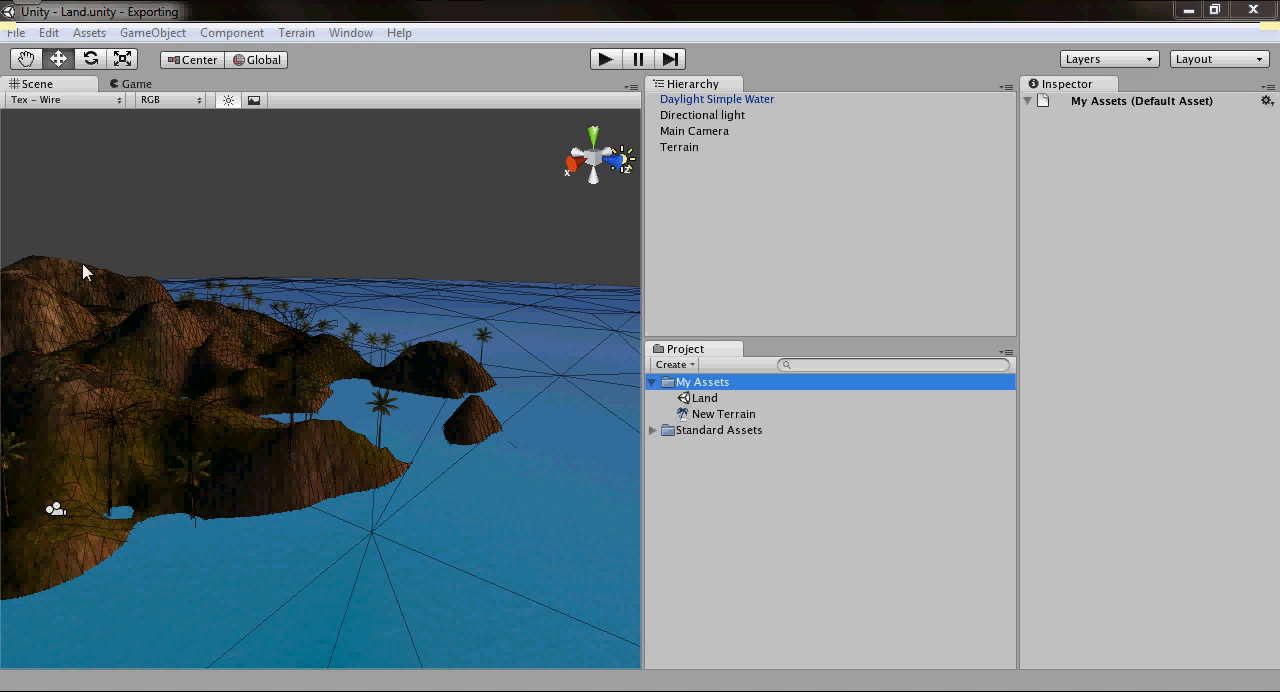
{"action": "mouse_move", "coordinate": [693, 424]}
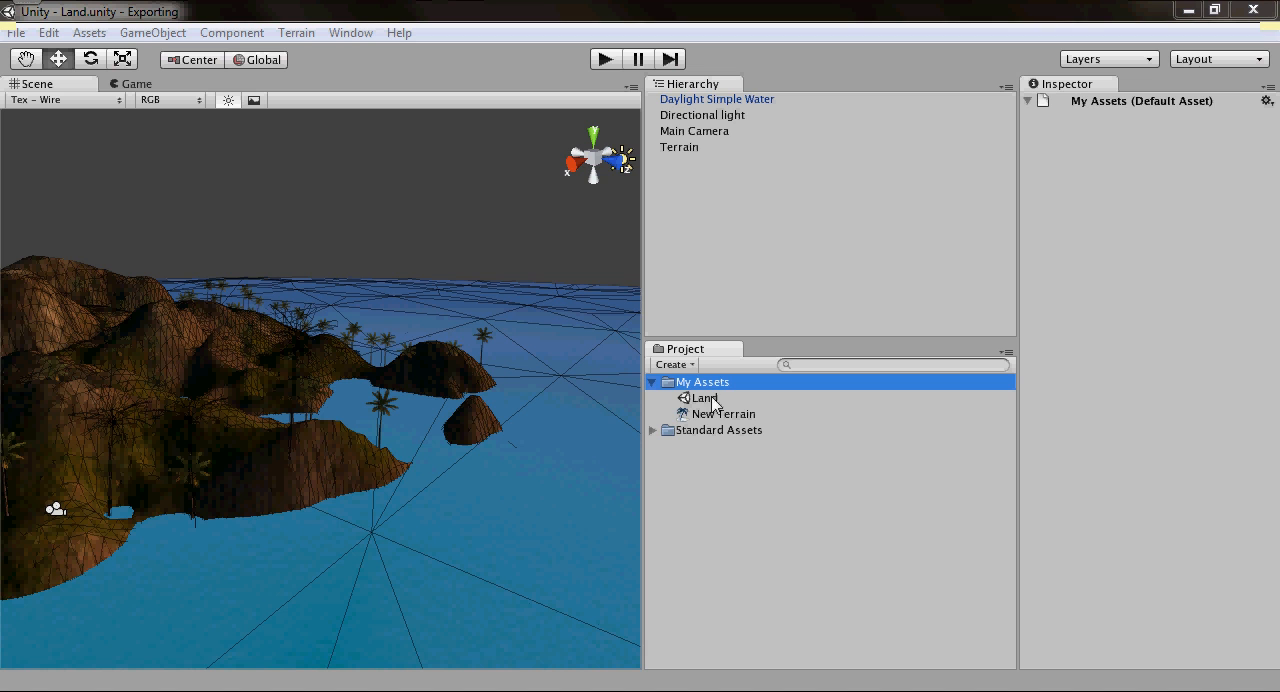
{"action": "mouse_move", "coordinate": [722, 390]}
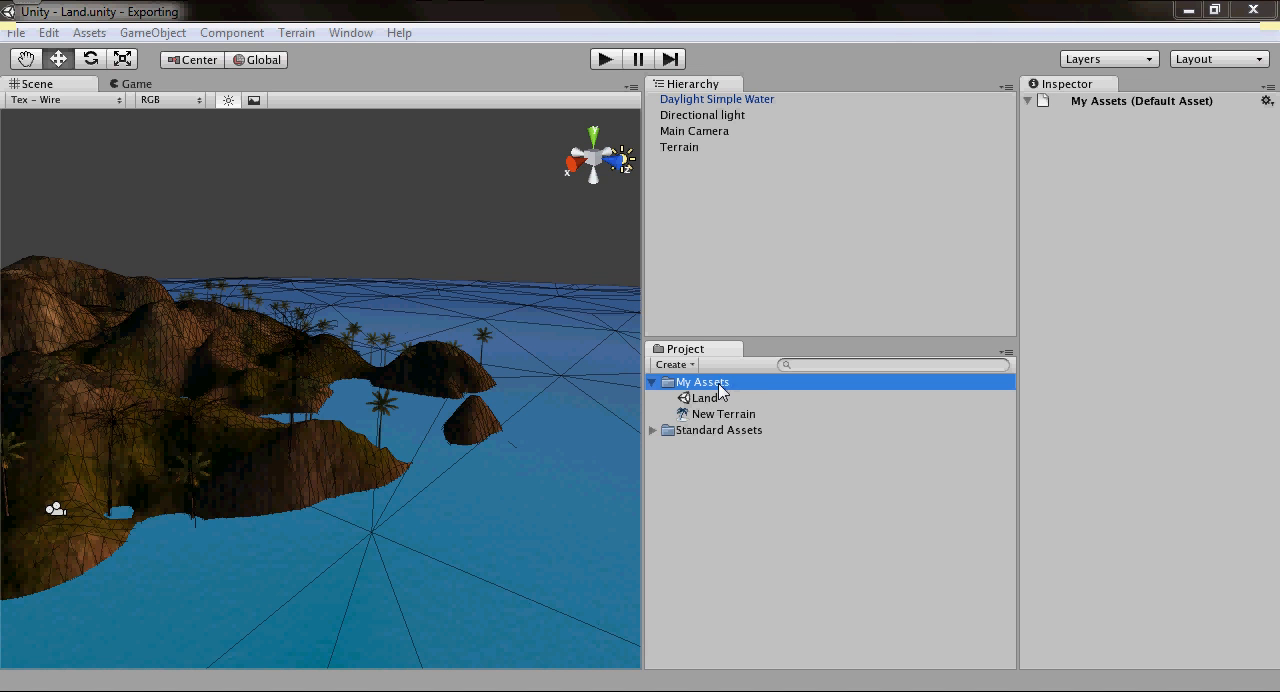
{"action": "mouse_move", "coordinate": [732, 424]}
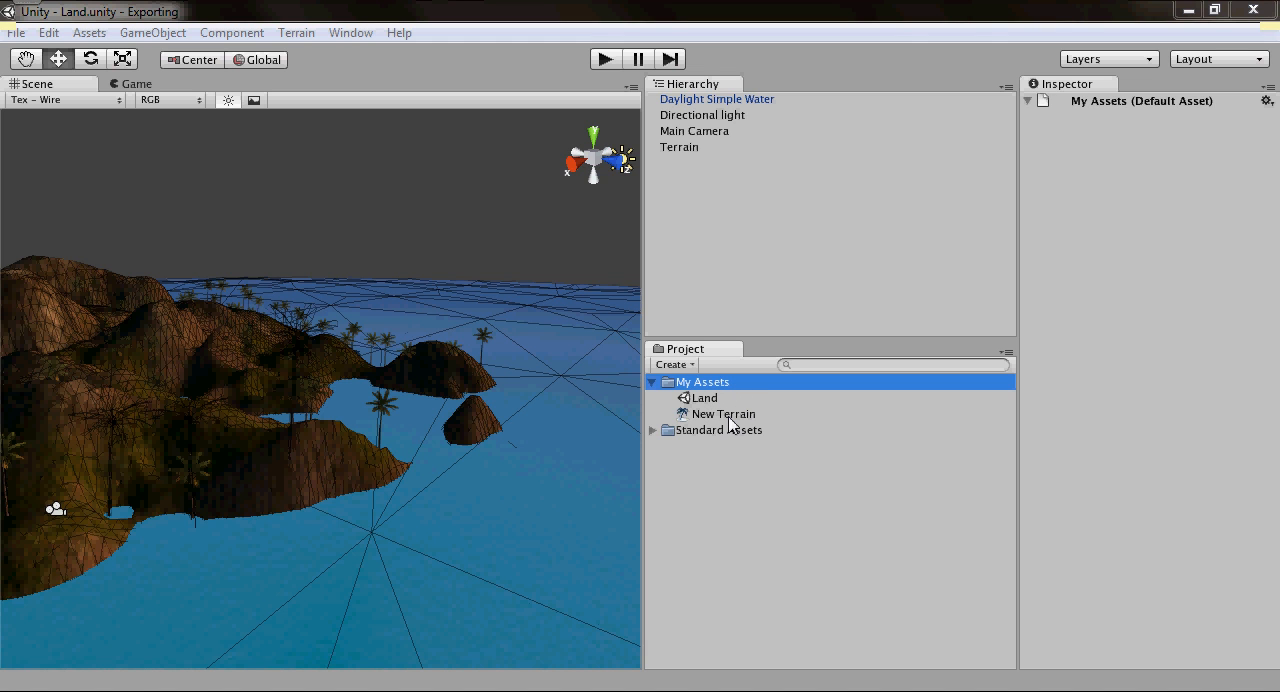
{"action": "mouse_move", "coordinate": [653, 388]}
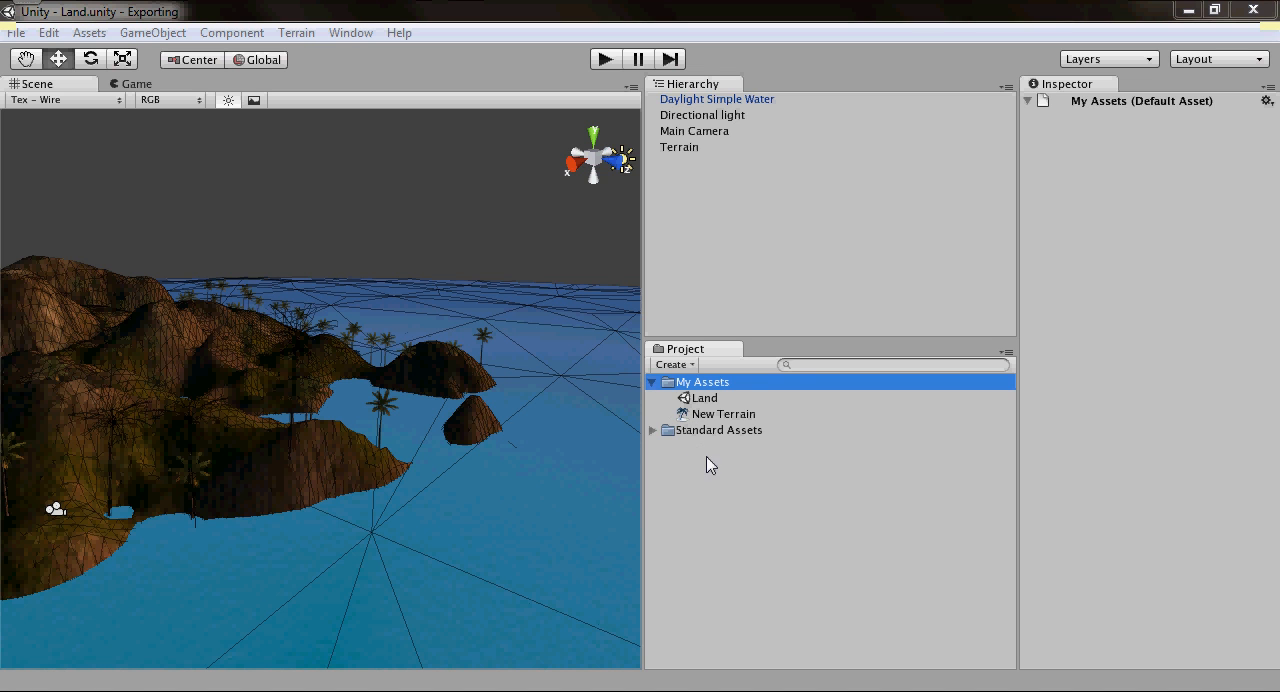
{"action": "mouse_move", "coordinate": [760, 467]}
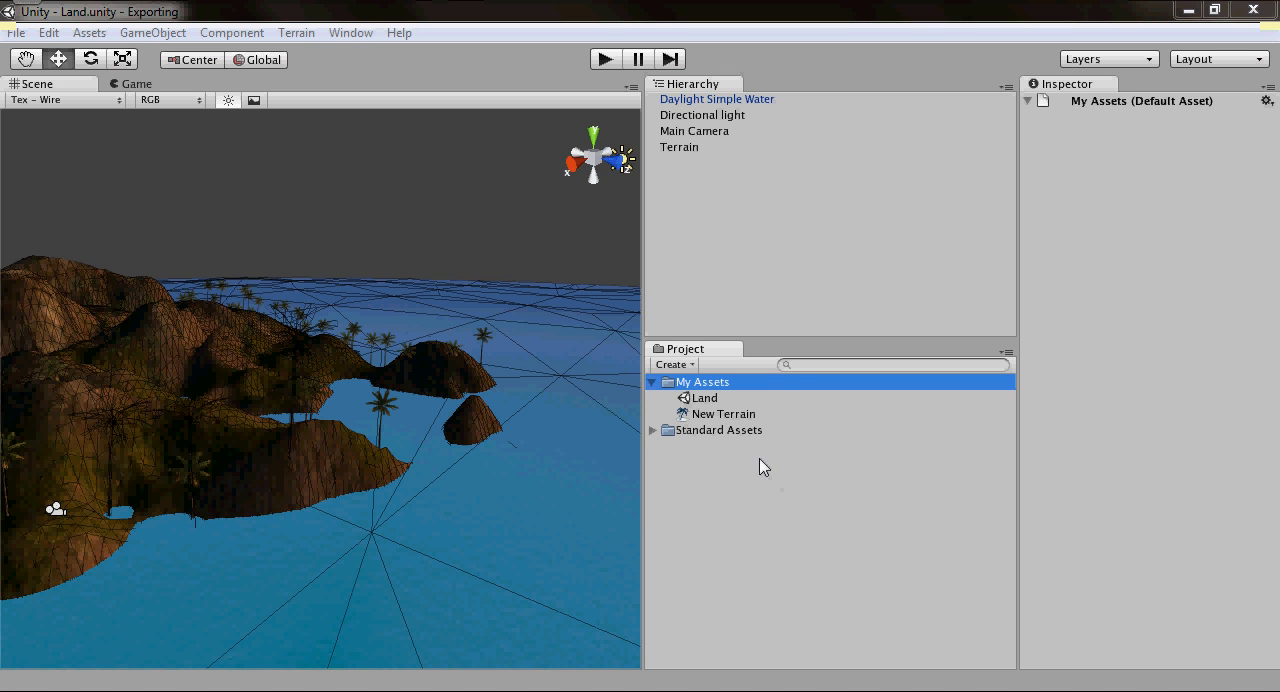
Start exporting the My Assets folder as a Unity package from its context menu.
{"action": "right_click", "coordinate": [702, 381]}
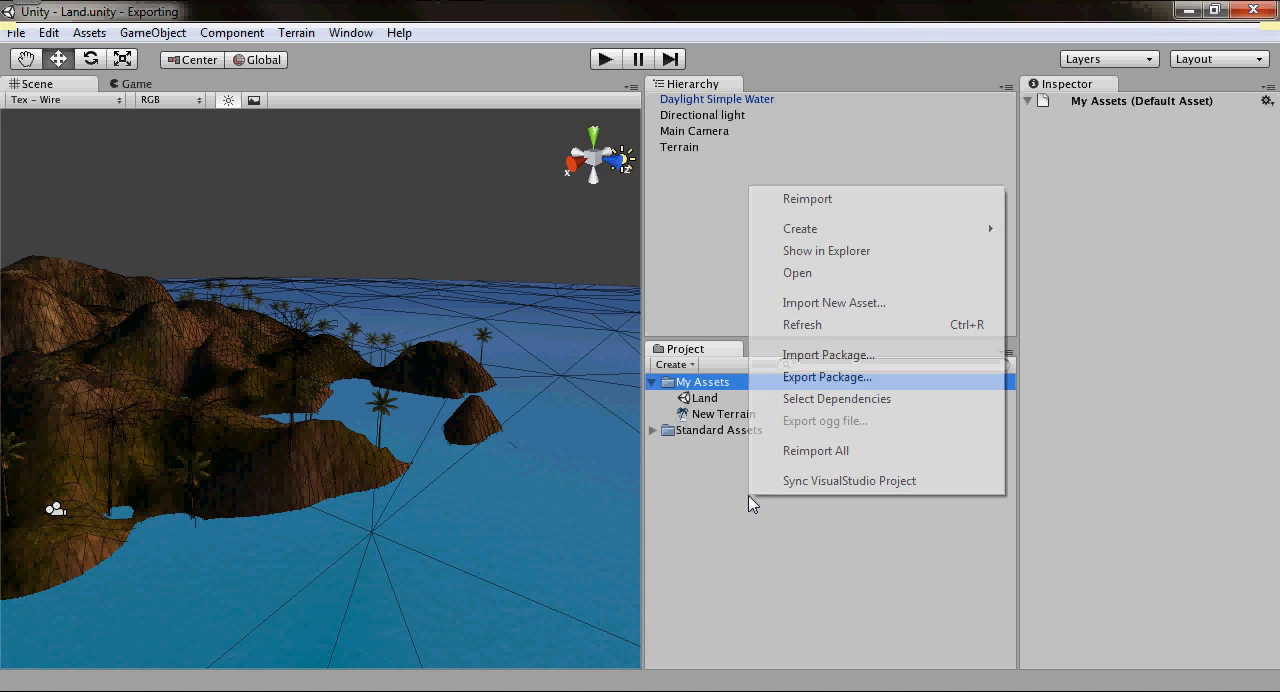
{"action": "mouse_move", "coordinate": [815, 450]}
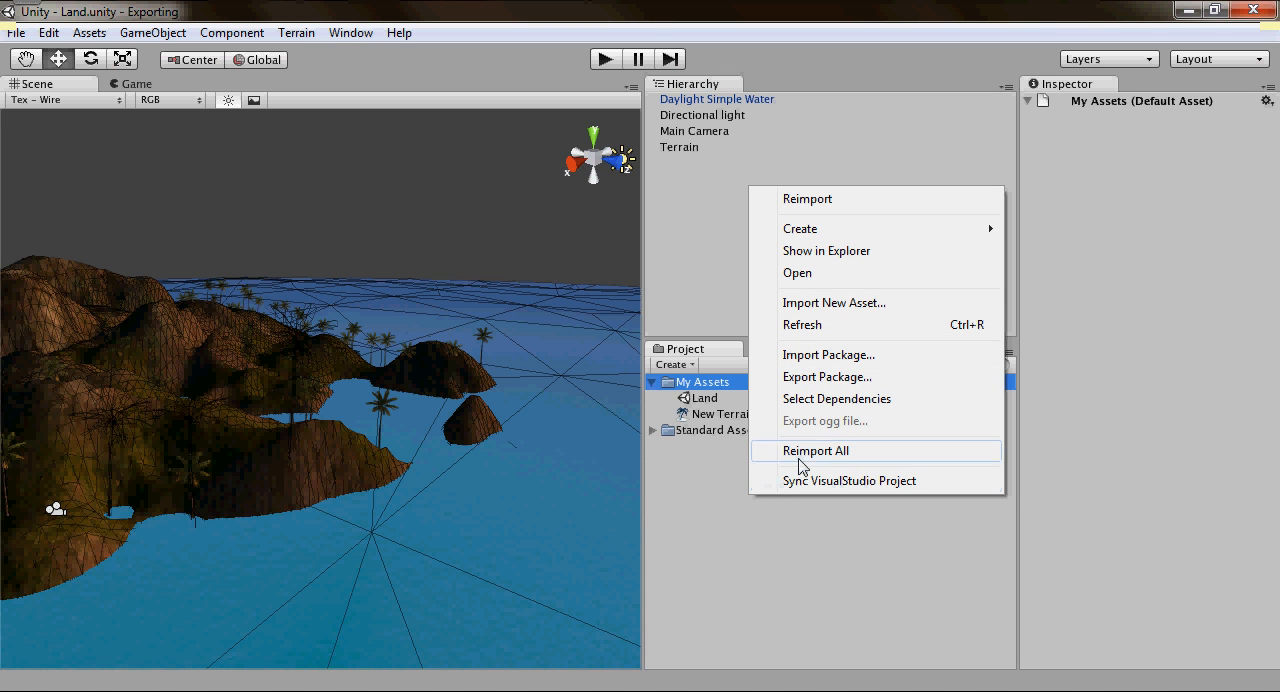
{"action": "mouse_move", "coordinate": [840, 385]}
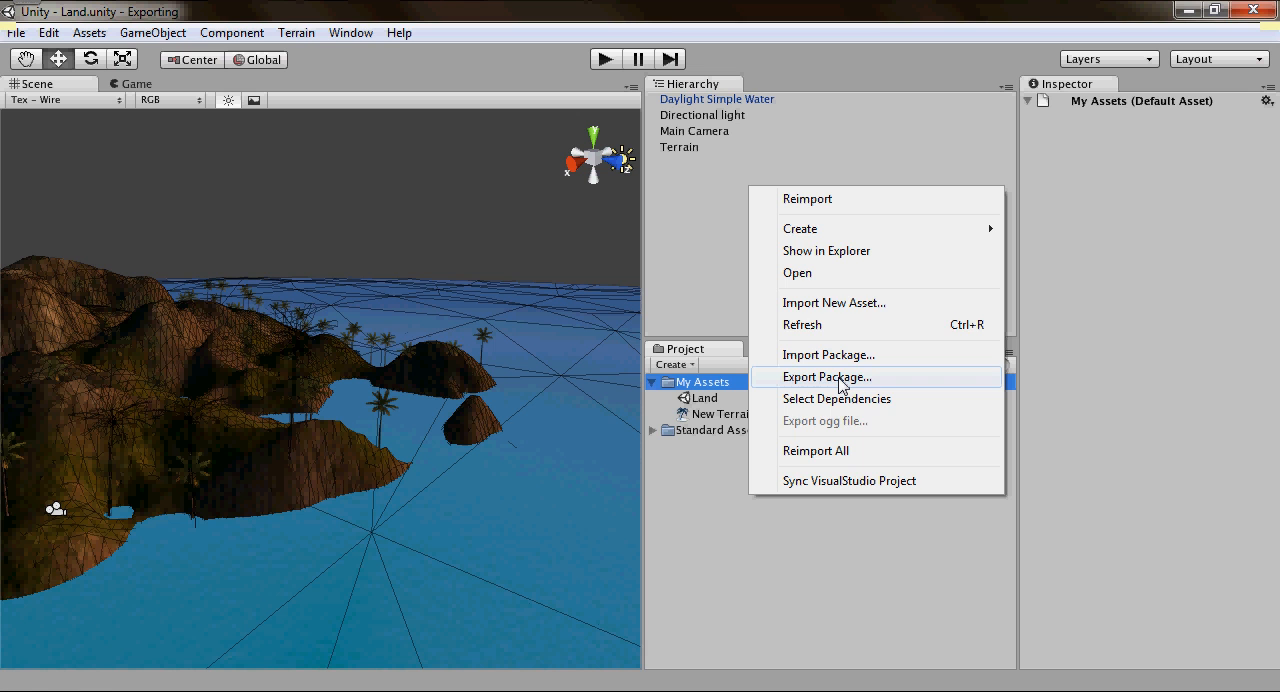
{"action": "left_click", "coordinate": [827, 377]}
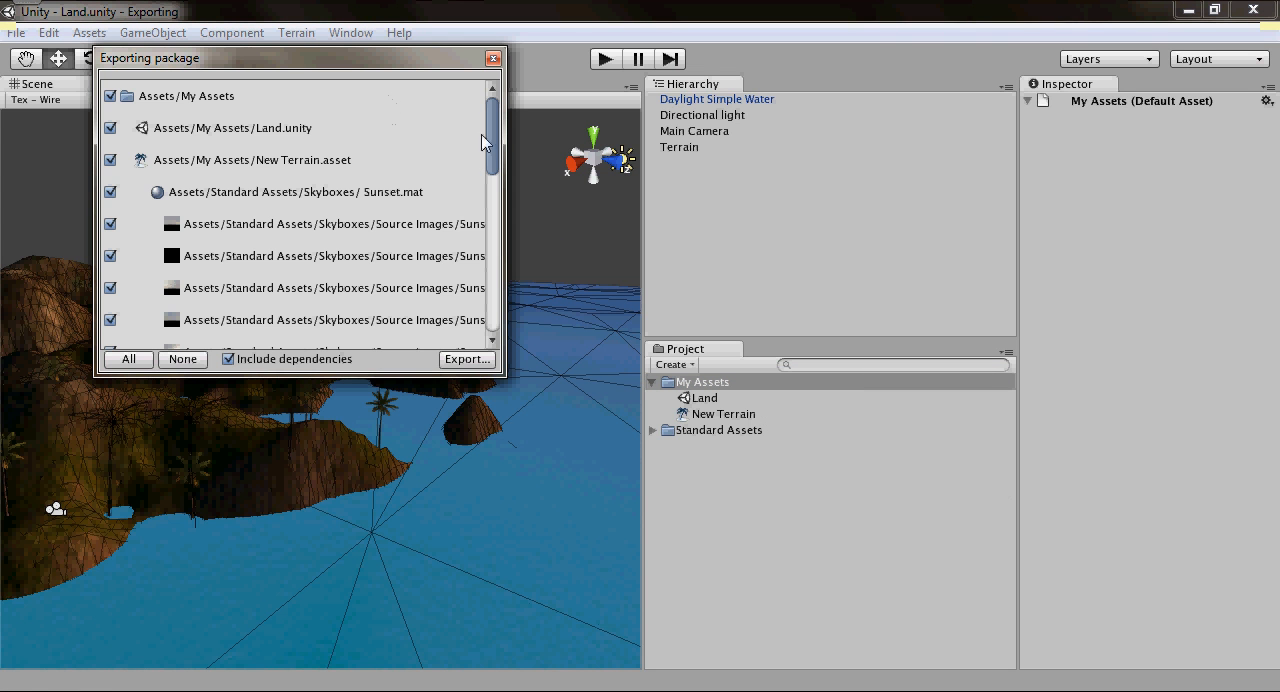
Review the export list, keeping the Land scene, New Terrain and all dependencies checked, and export.
{"action": "scroll", "scroll_direction": "down", "scroll_amount": 3}
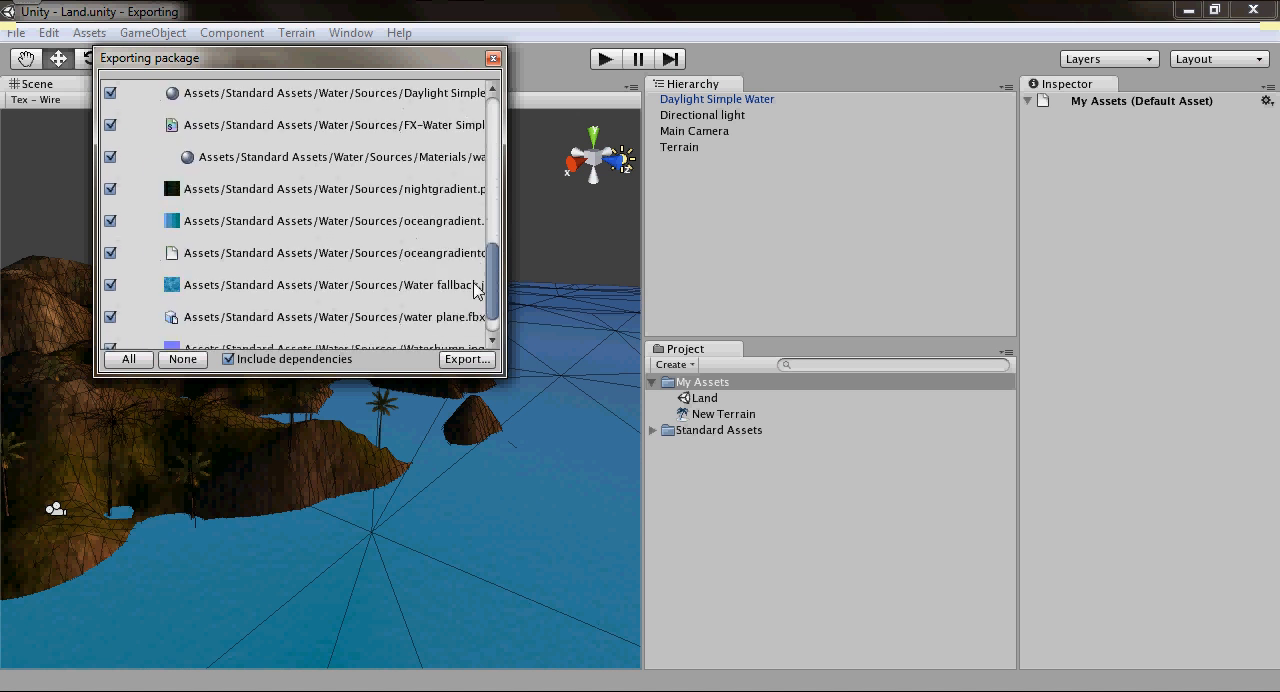
{"action": "scroll", "scroll_direction": "up", "scroll_amount": 3}
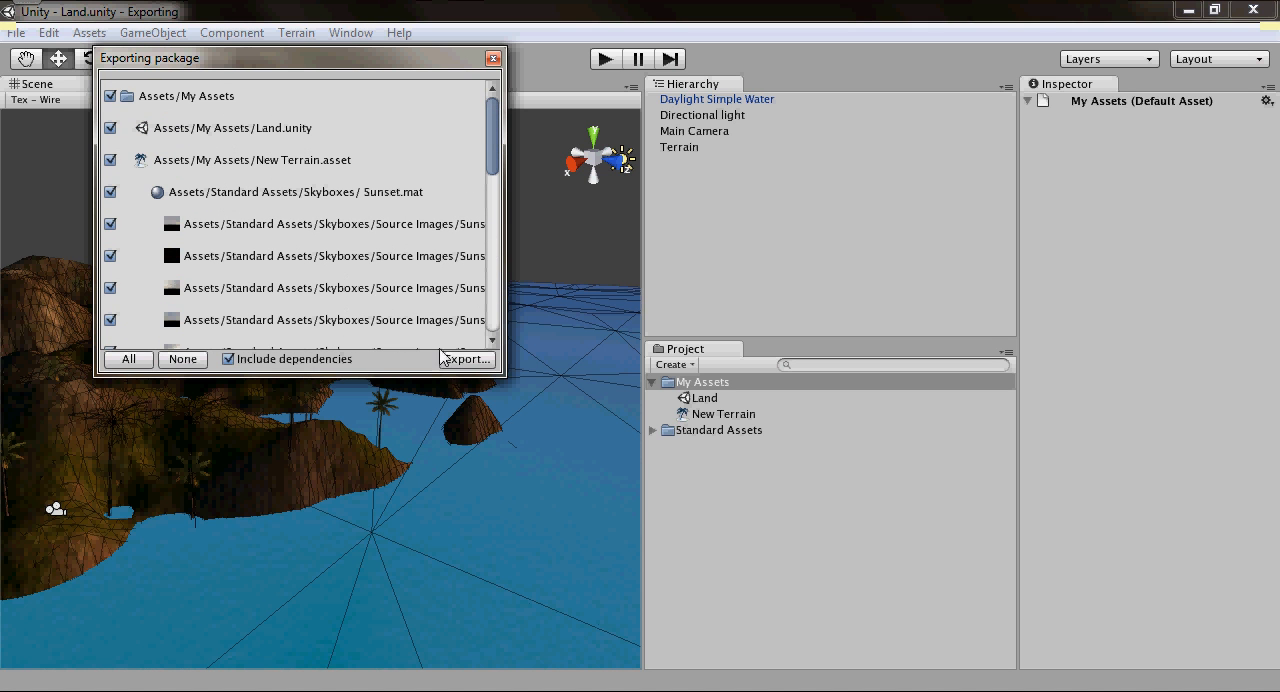
{"action": "left_click", "coordinate": [464, 358]}
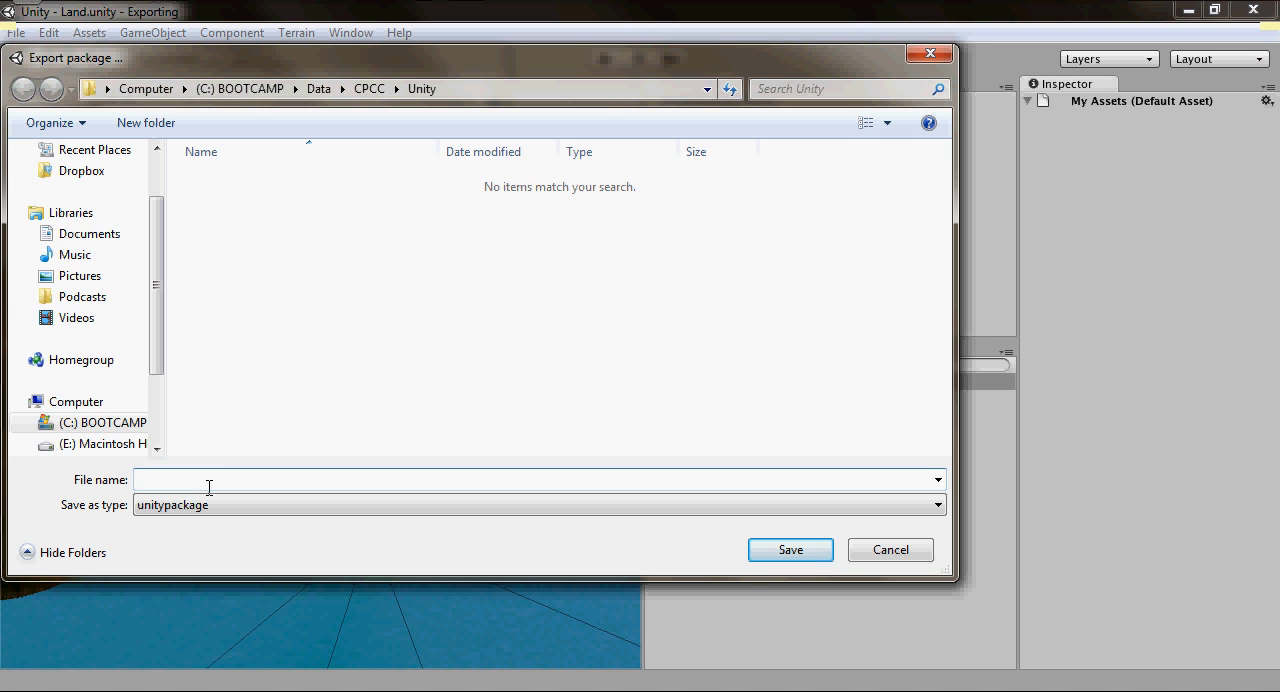
Save the package as Module1.unitypackage in the CPCC Unity folder.
{"action": "type", "text": "M"}
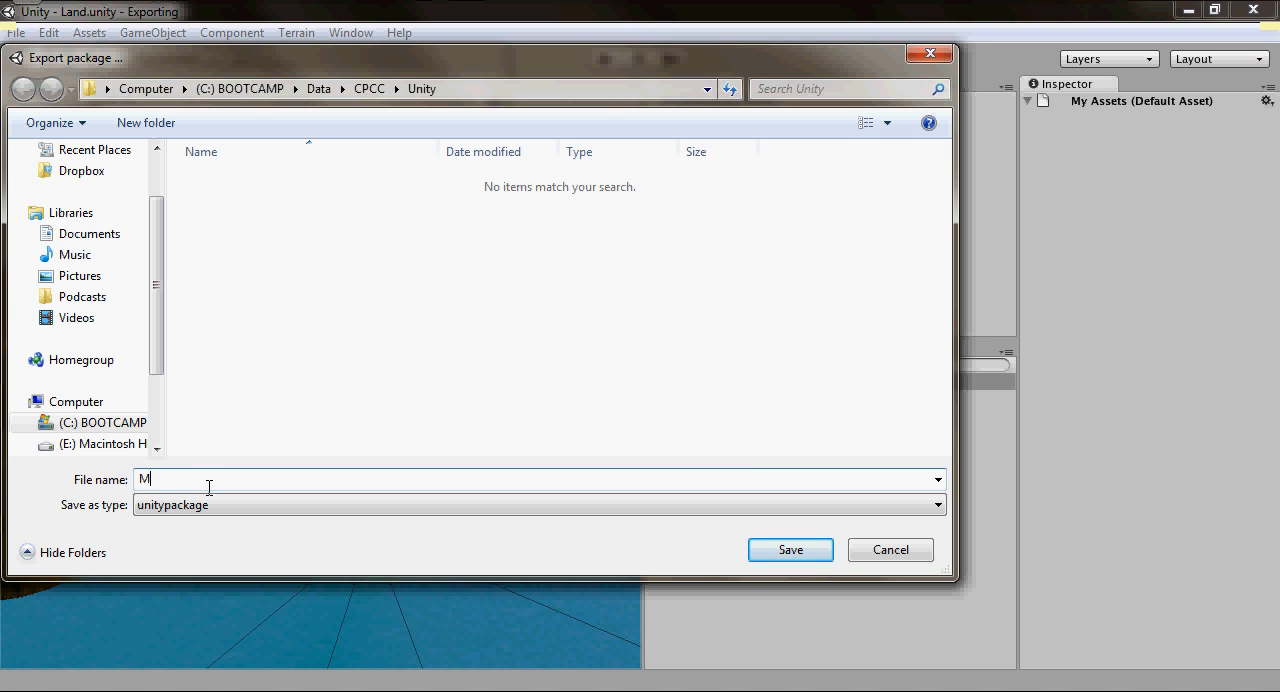
{"action": "type", "text": "odule1"}
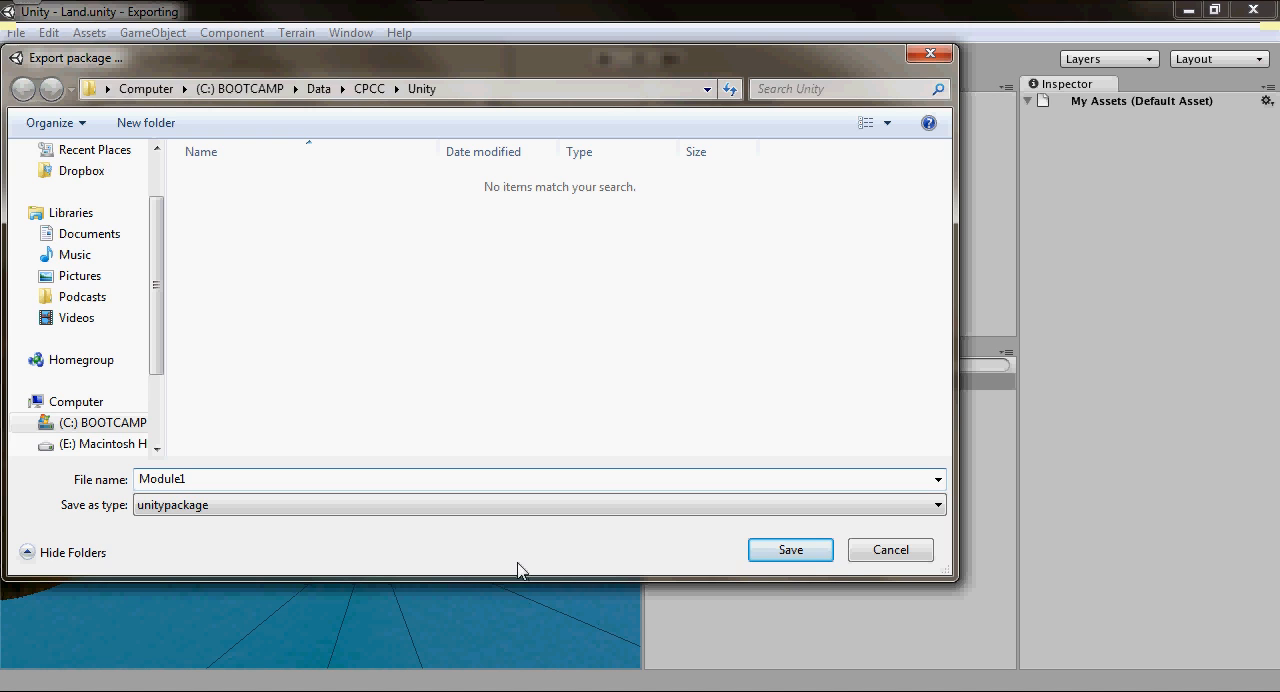
{"action": "left_click", "coordinate": [790, 549]}
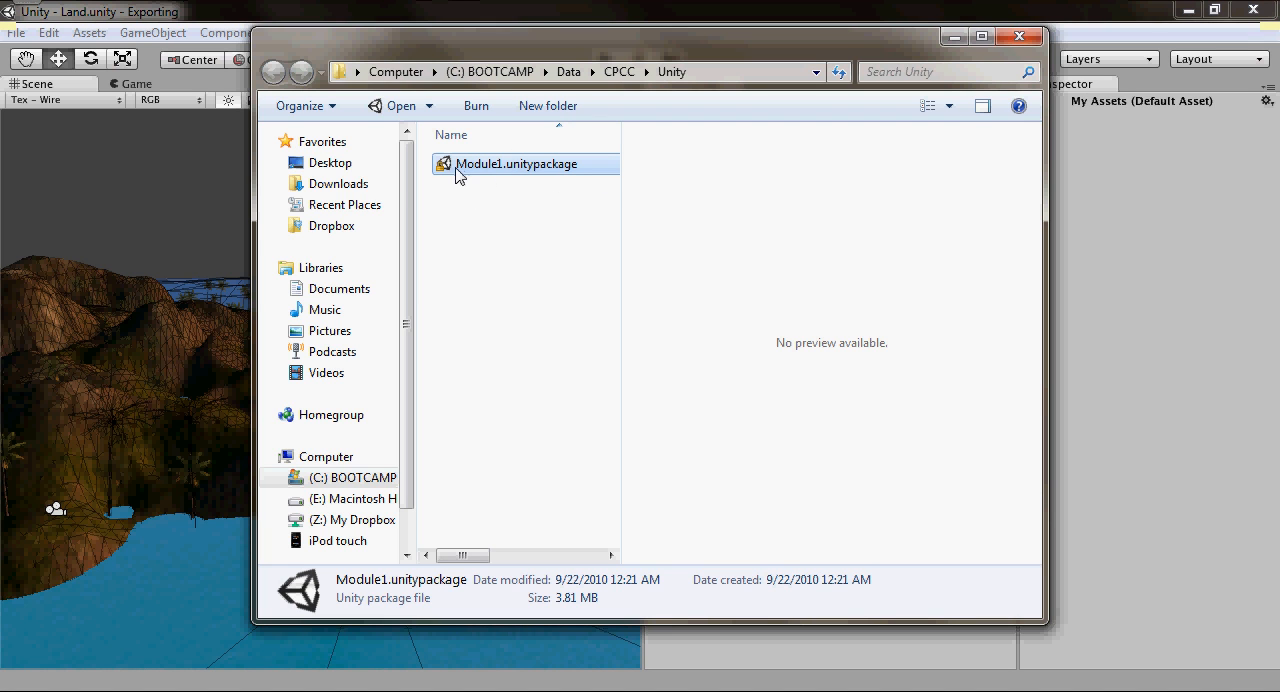
{"action": "mouse_move", "coordinate": [498, 176]}
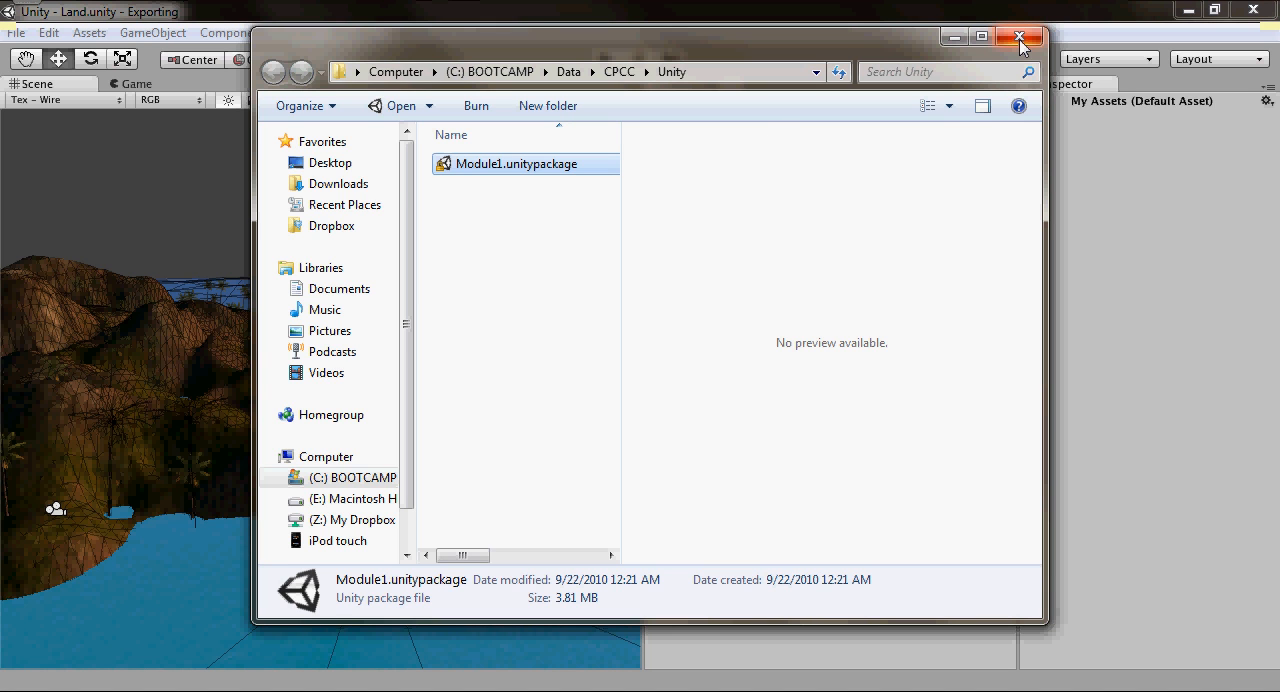
{"action": "mouse_move", "coordinate": [540, 178]}
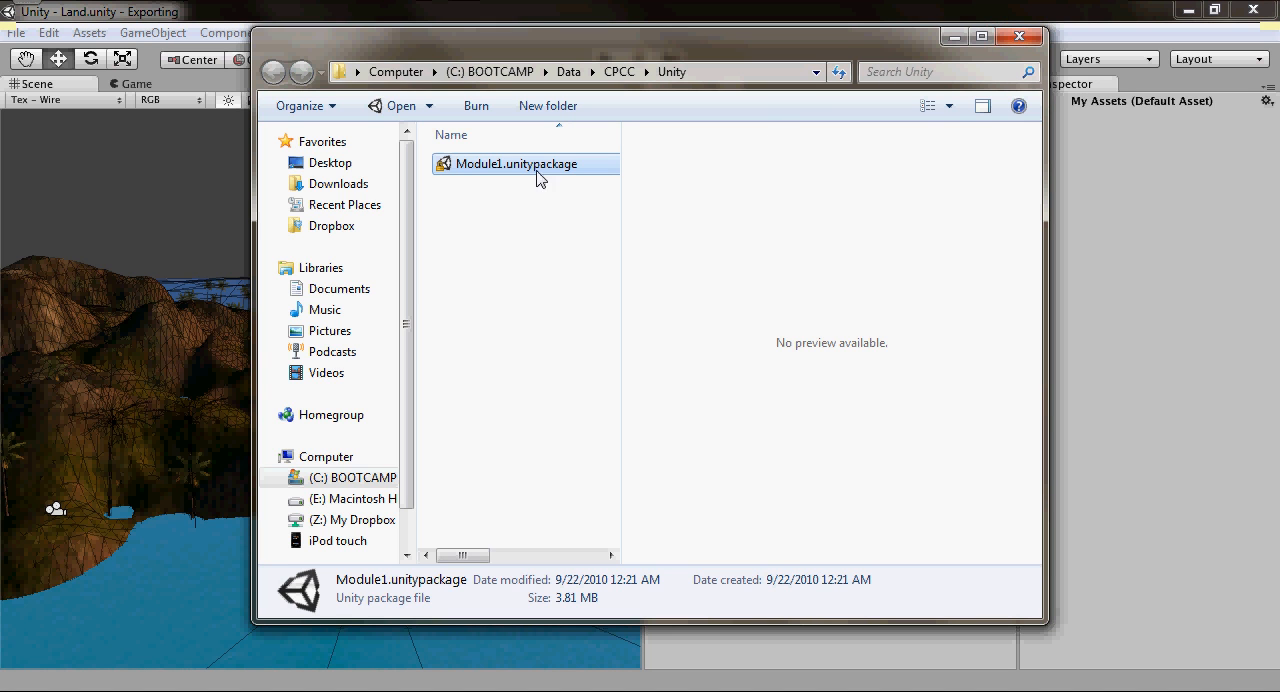
{"action": "mouse_move", "coordinate": [510, 183]}
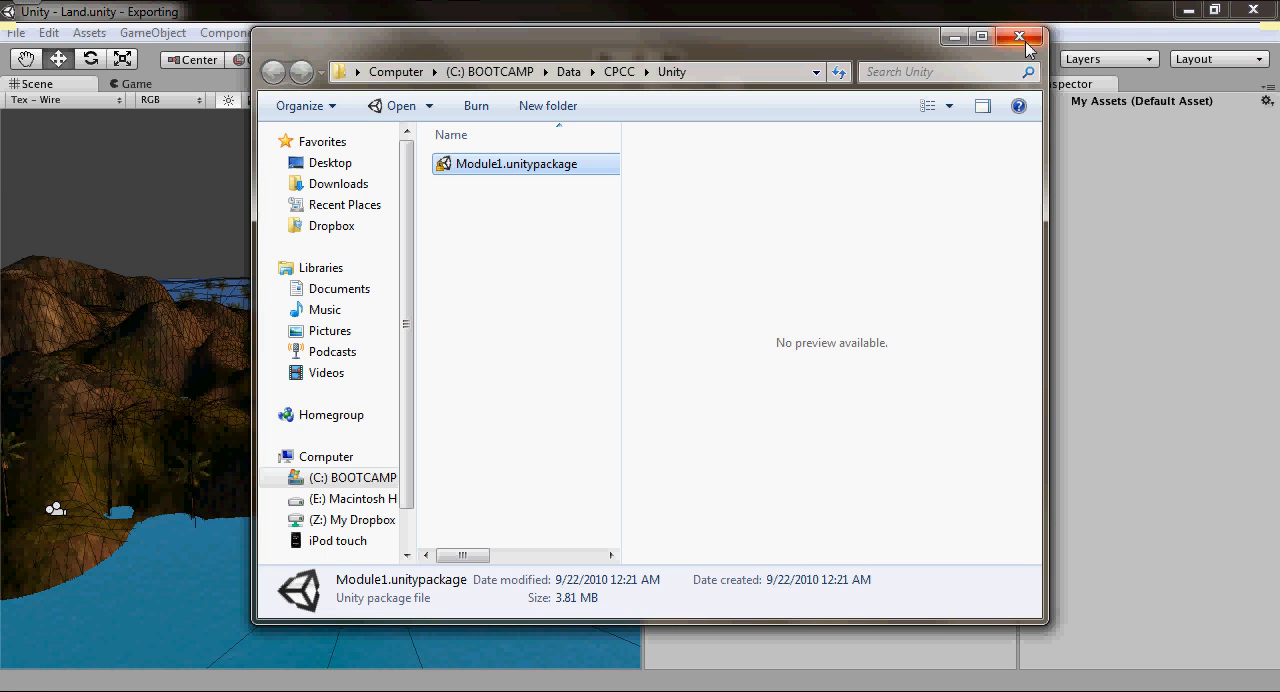
Close the Explorer window showing the 3.81 MB Module1.unitypackage.
{"action": "left_click", "coordinate": [1020, 36]}
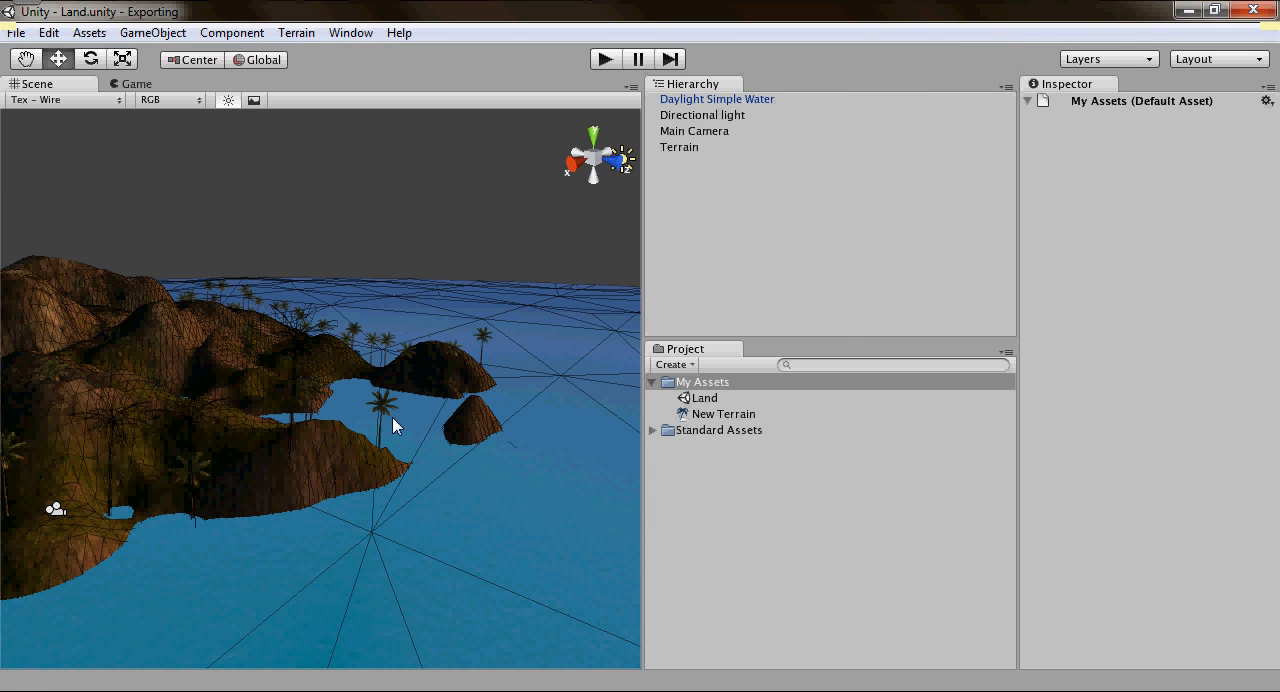
{"action": "mouse_move", "coordinate": [753, 559]}
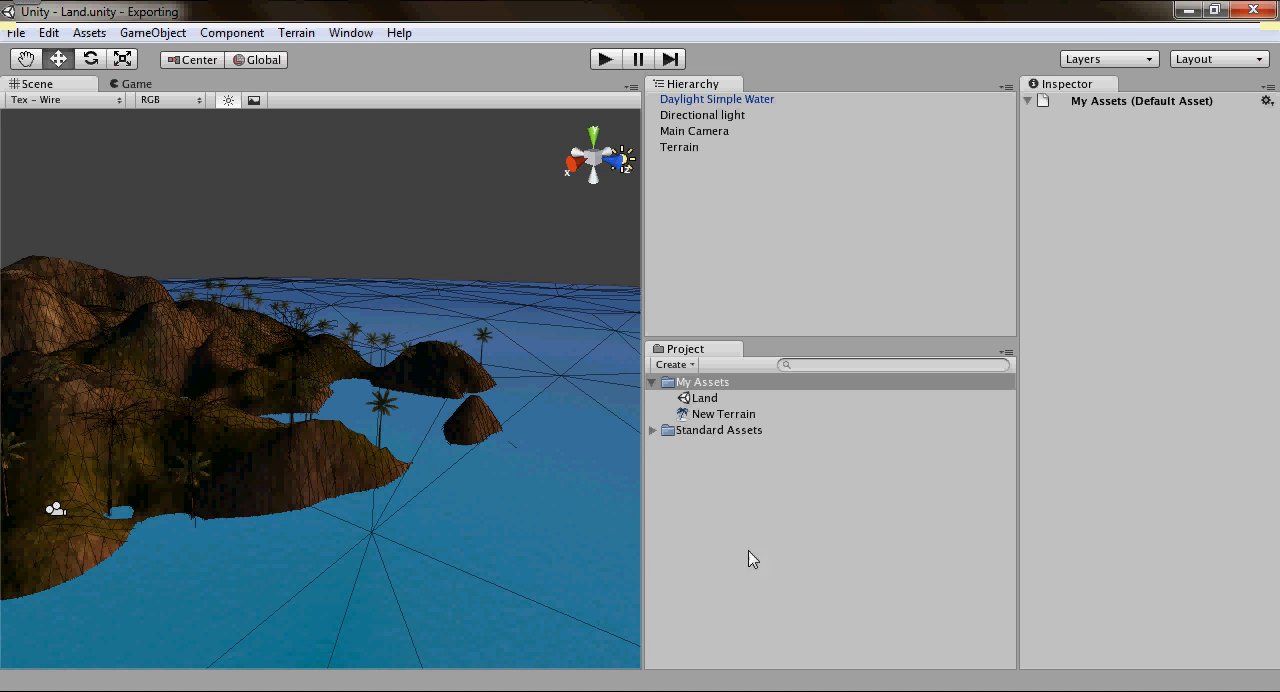
Bring up the My Assets folder's context menu showing the Import Package option.
{"action": "right_click", "coordinate": [703, 381]}
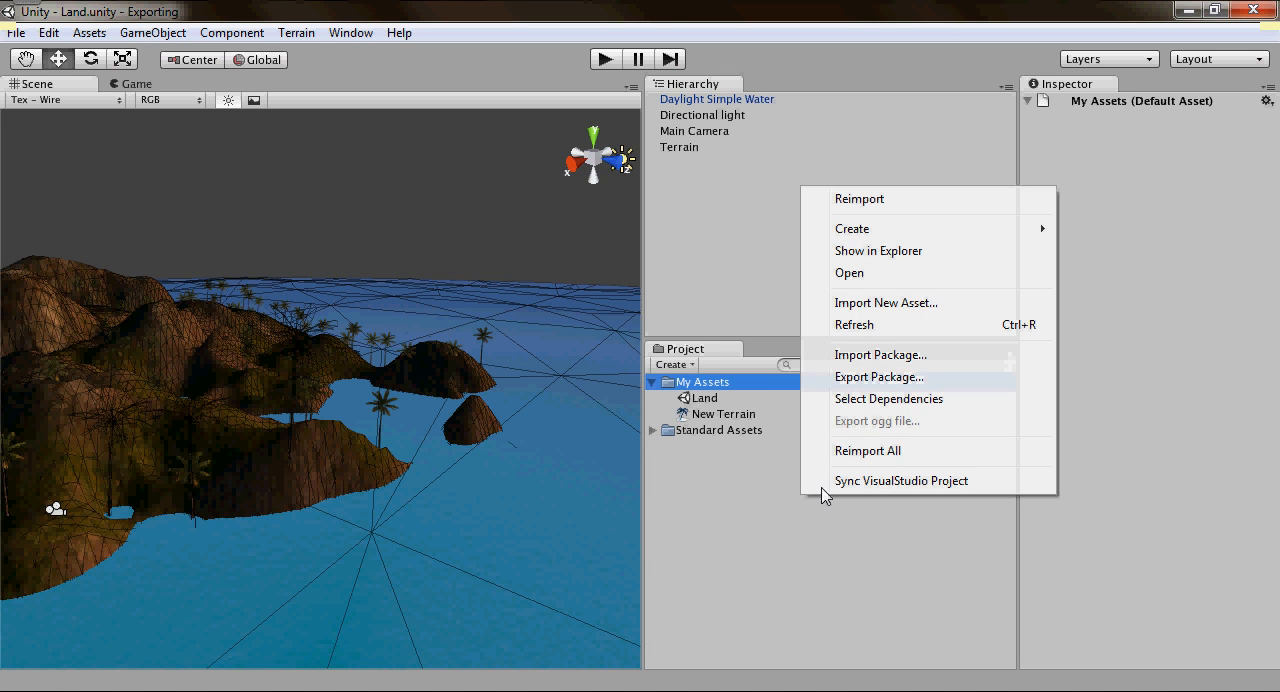
{"action": "mouse_move", "coordinate": [897, 355]}
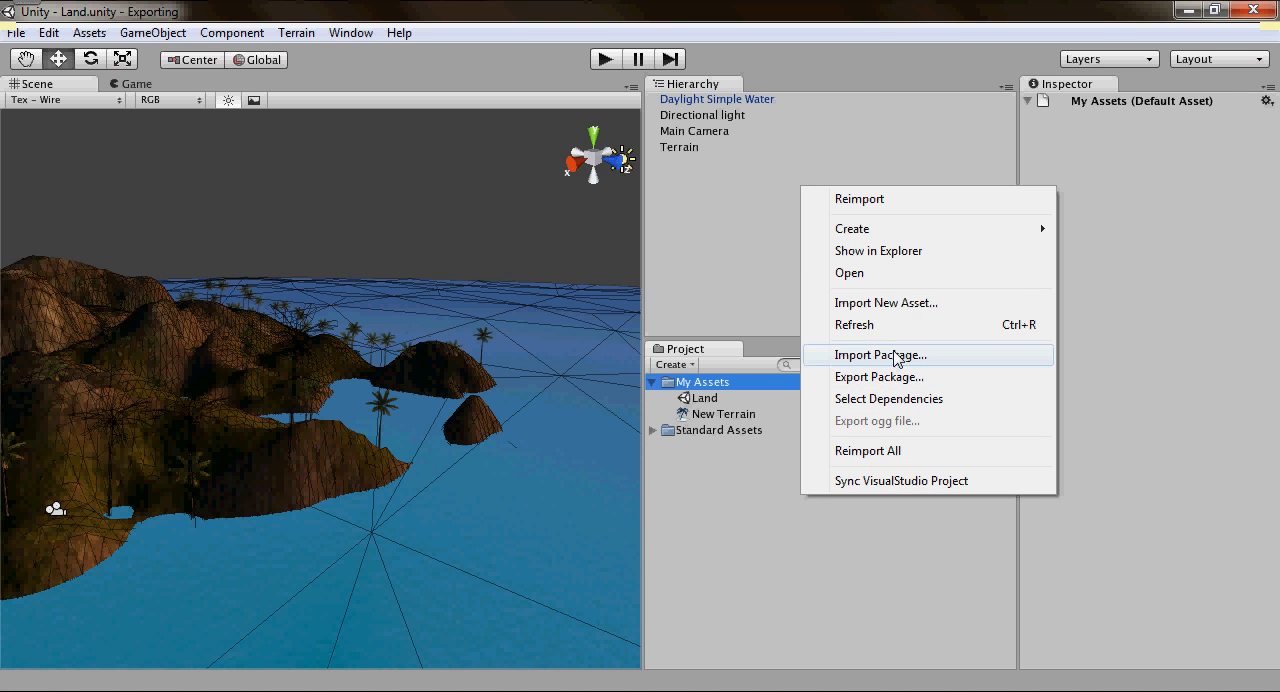
{"action": "mouse_move", "coordinate": [879, 364]}
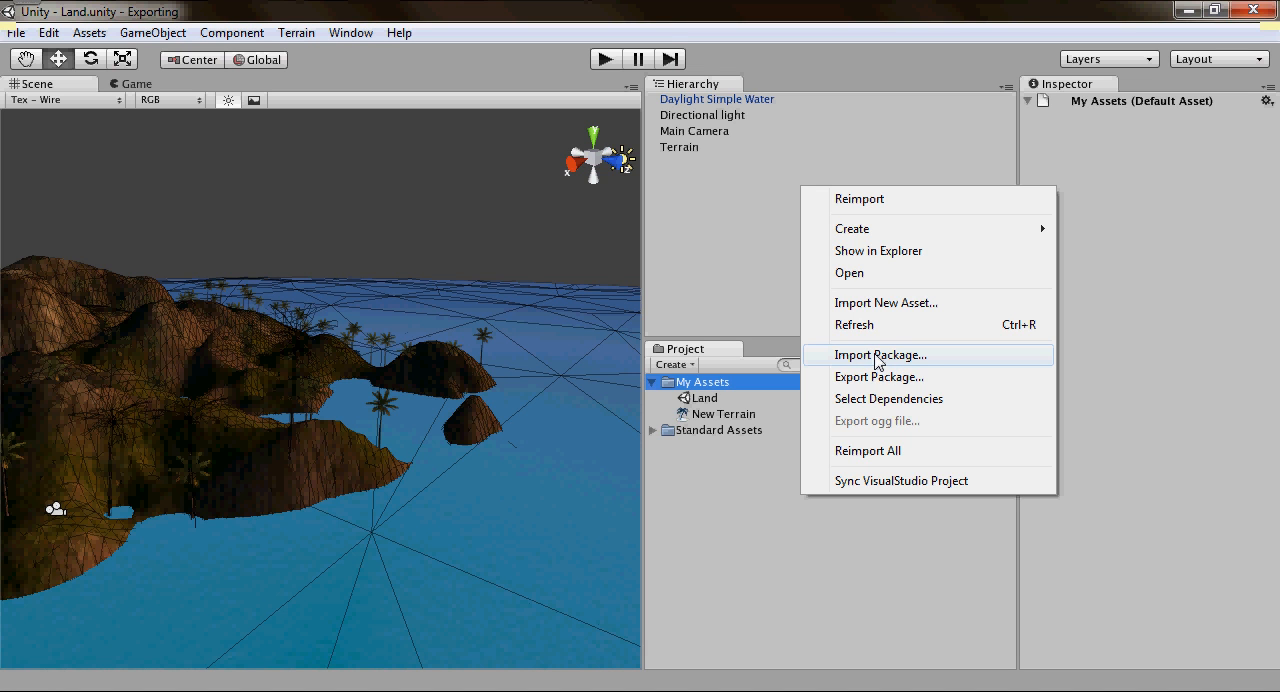
{"action": "mouse_move", "coordinate": [879, 377]}
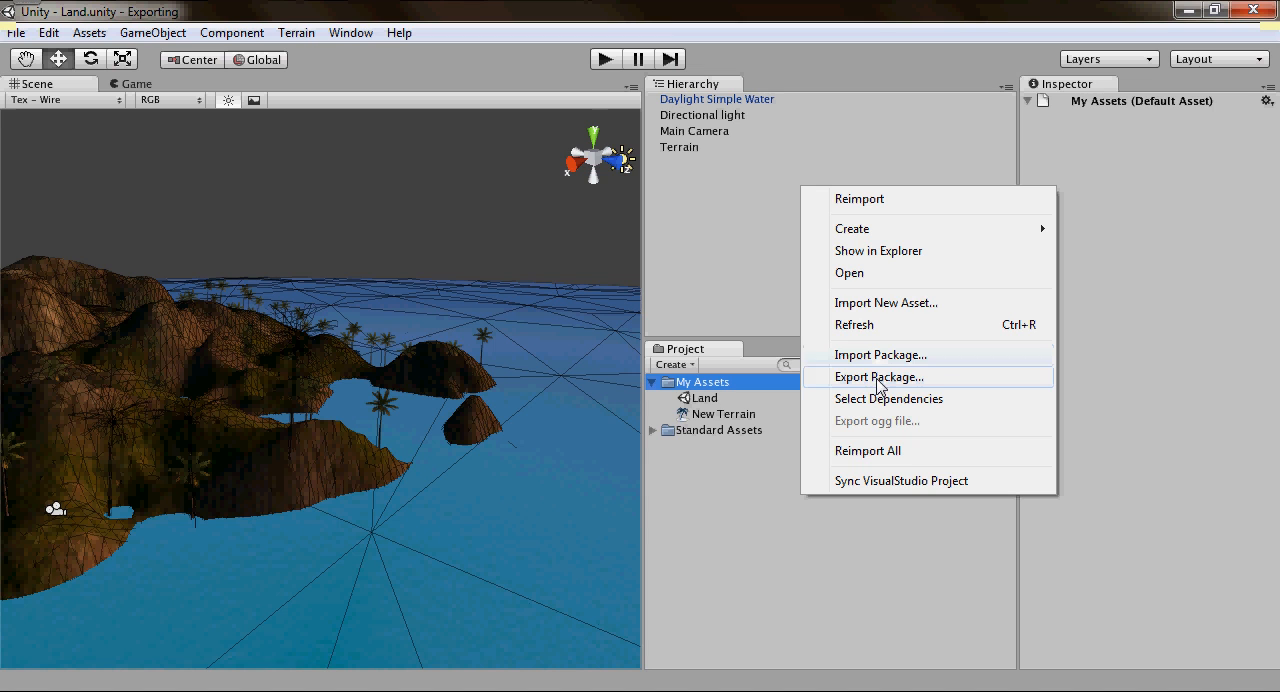